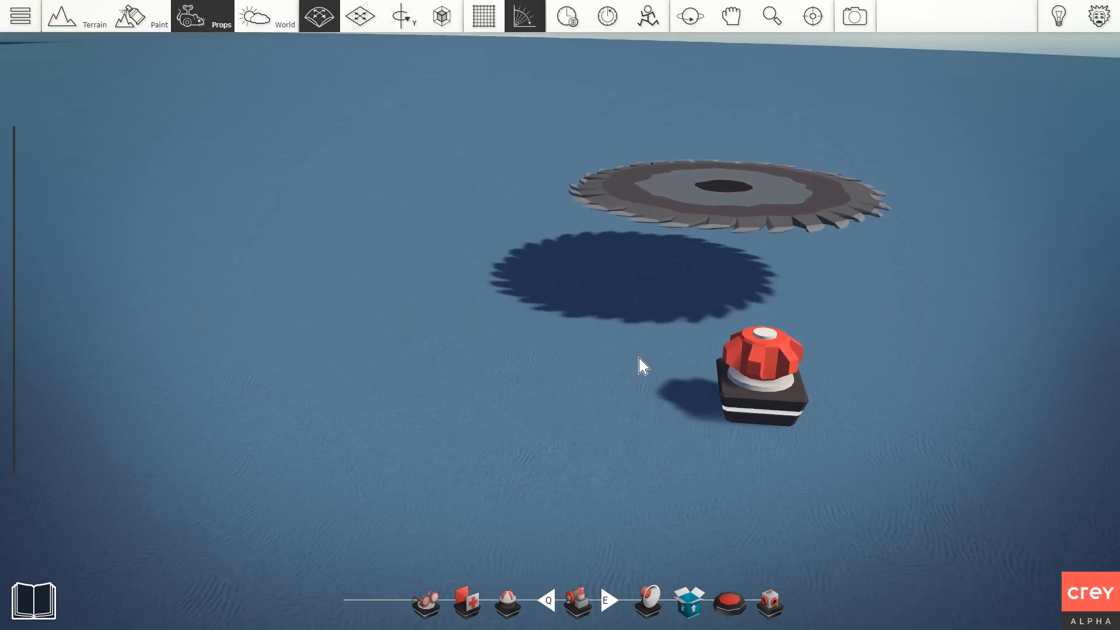
# Check the rotator's settings, then place a generator beside the saw blade.
pyautogui.click(757, 375)
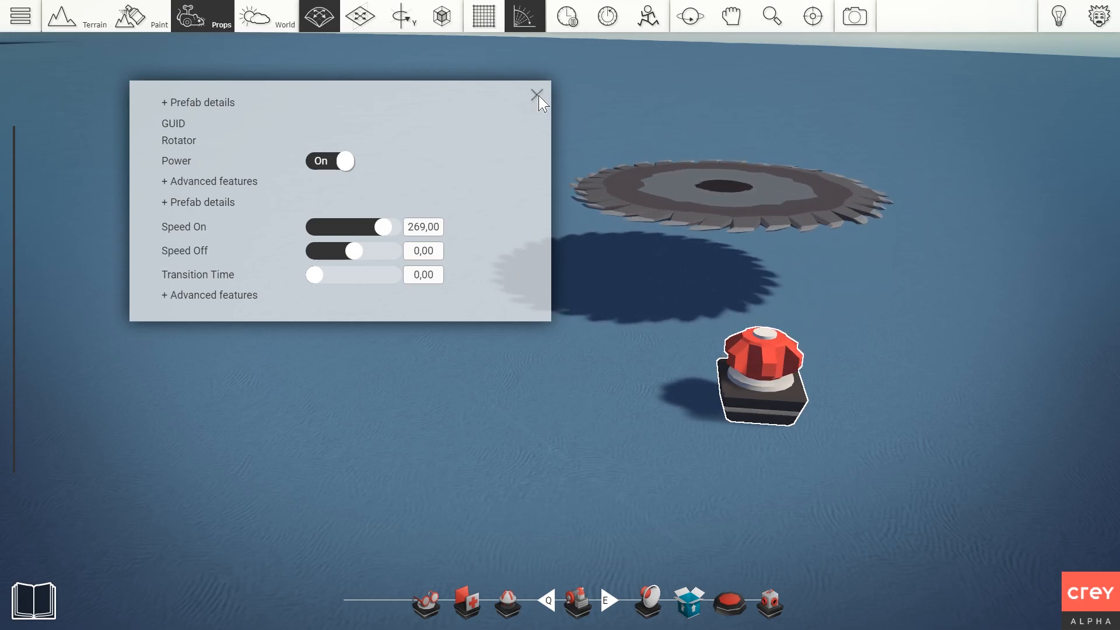
pyautogui.click(537, 94)
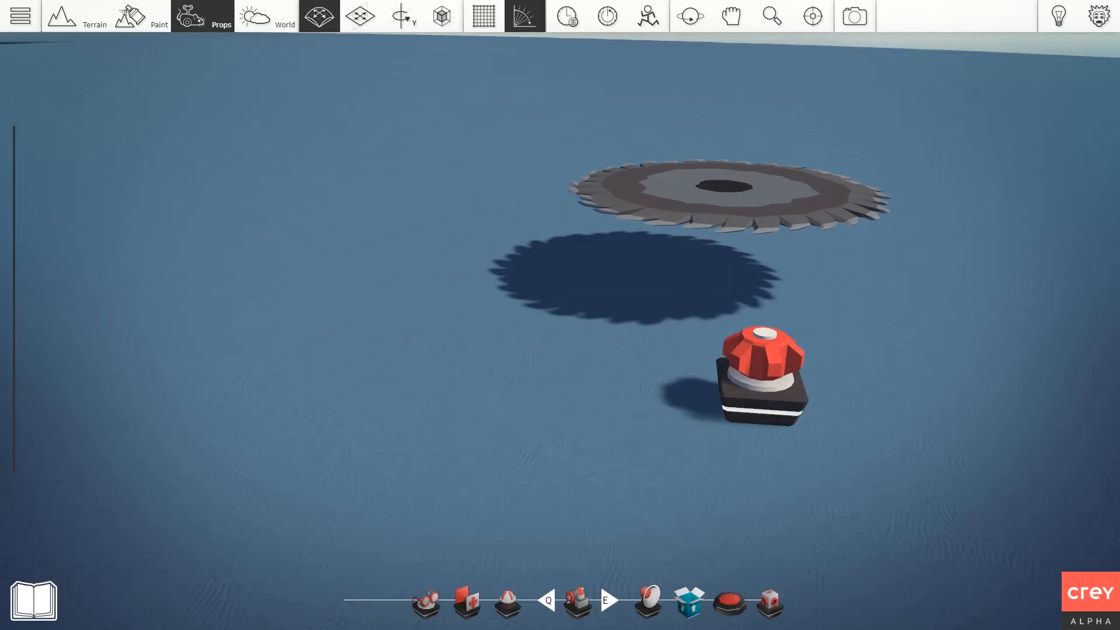
pyautogui.click(401, 16)
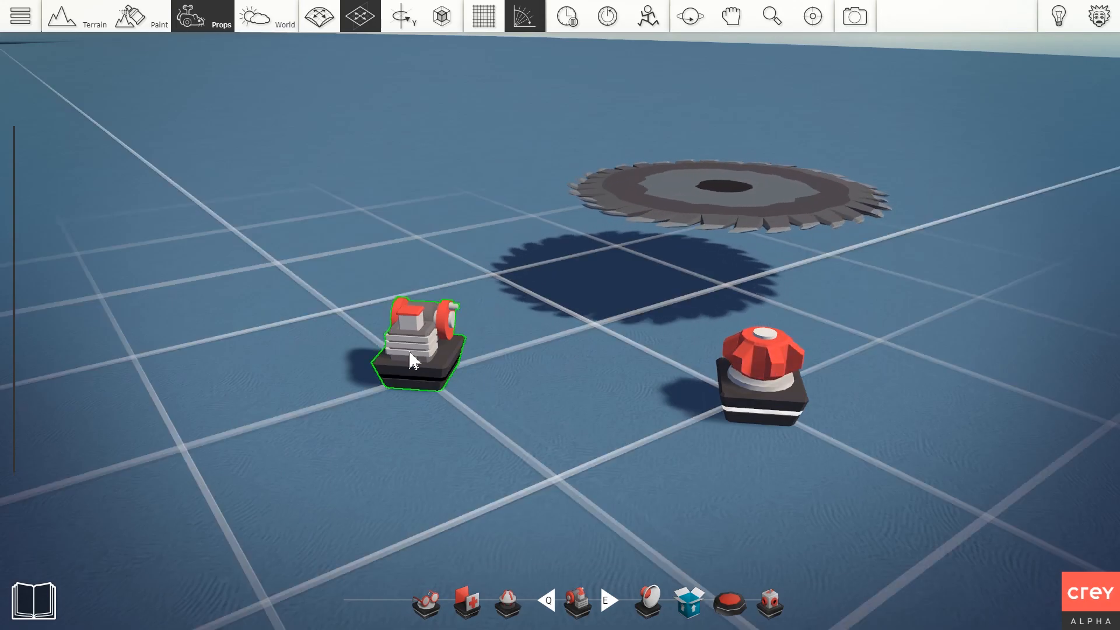
# Run a power wire from the generator to the saw blade's rotator.
pyautogui.rightClick(417, 343)
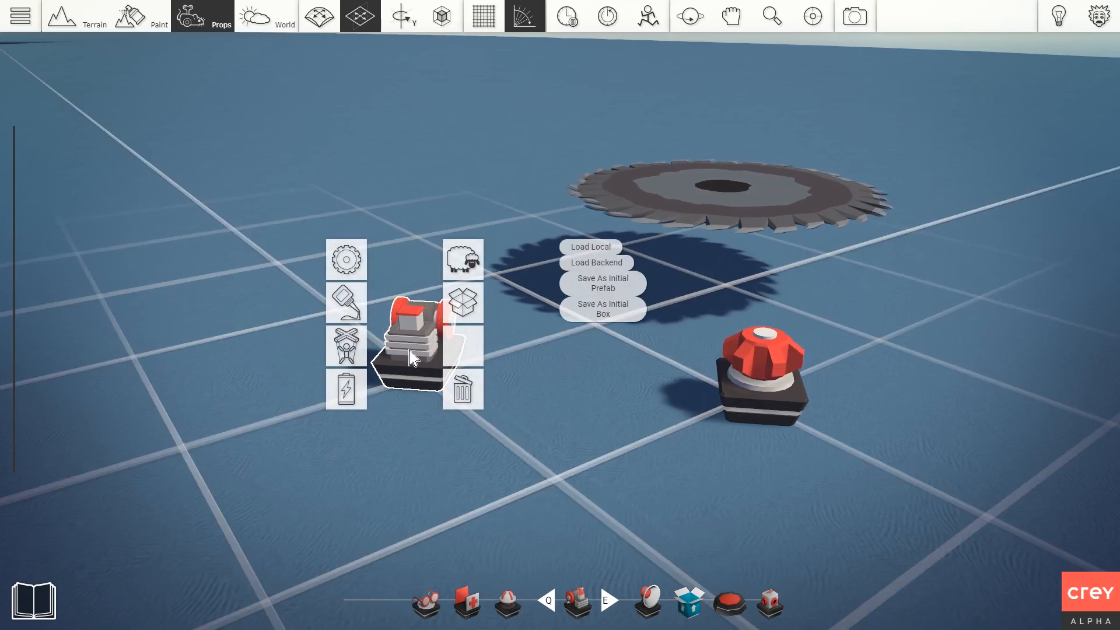
pyautogui.moveTo(346, 388)
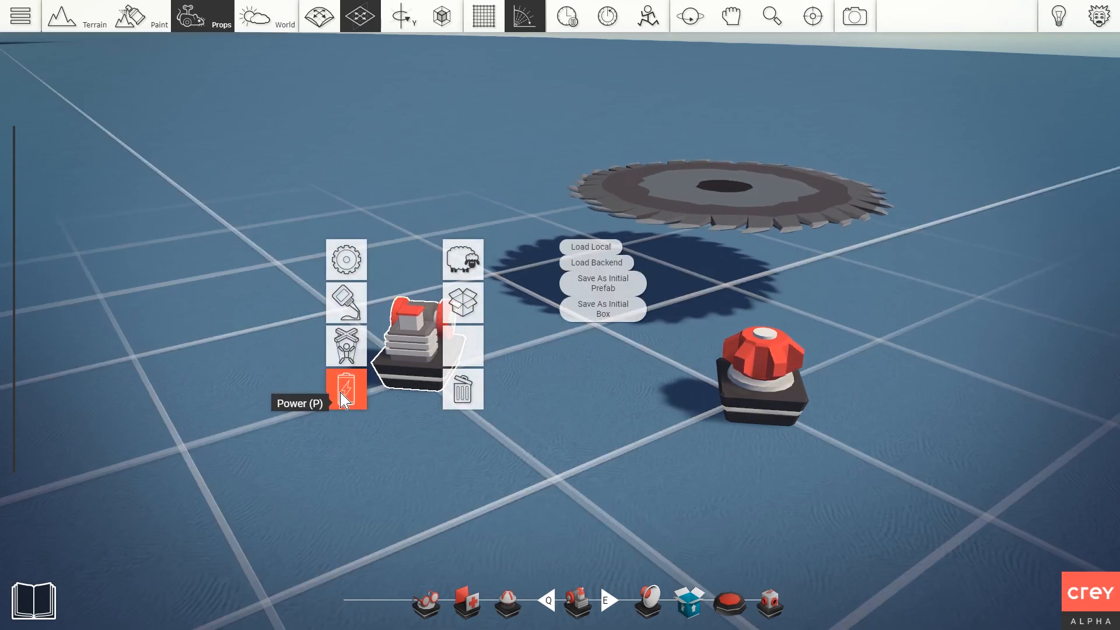
pyautogui.click(345, 389)
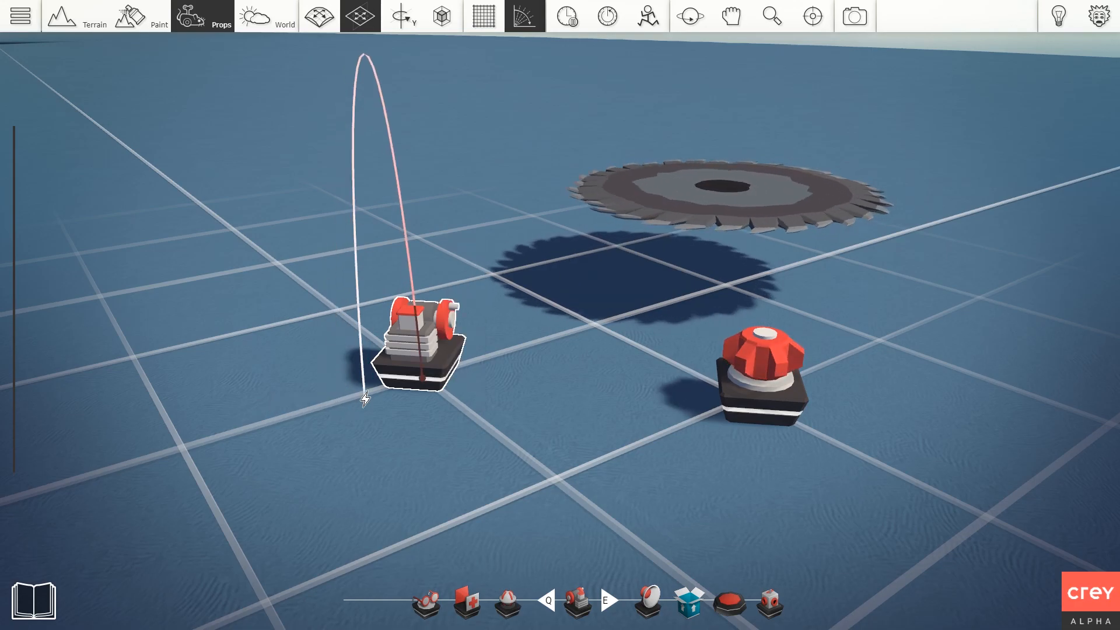
pyautogui.click(759, 385)
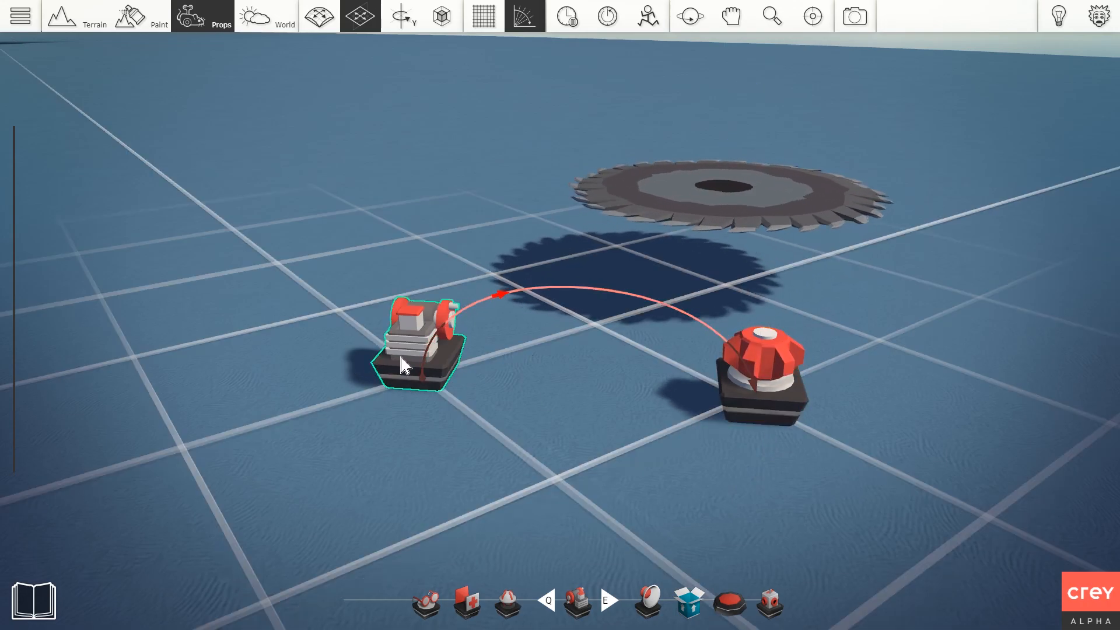
# Set the generator's Time OFF to 2,00 seconds and close its settings.
pyautogui.doubleClick(417, 347)
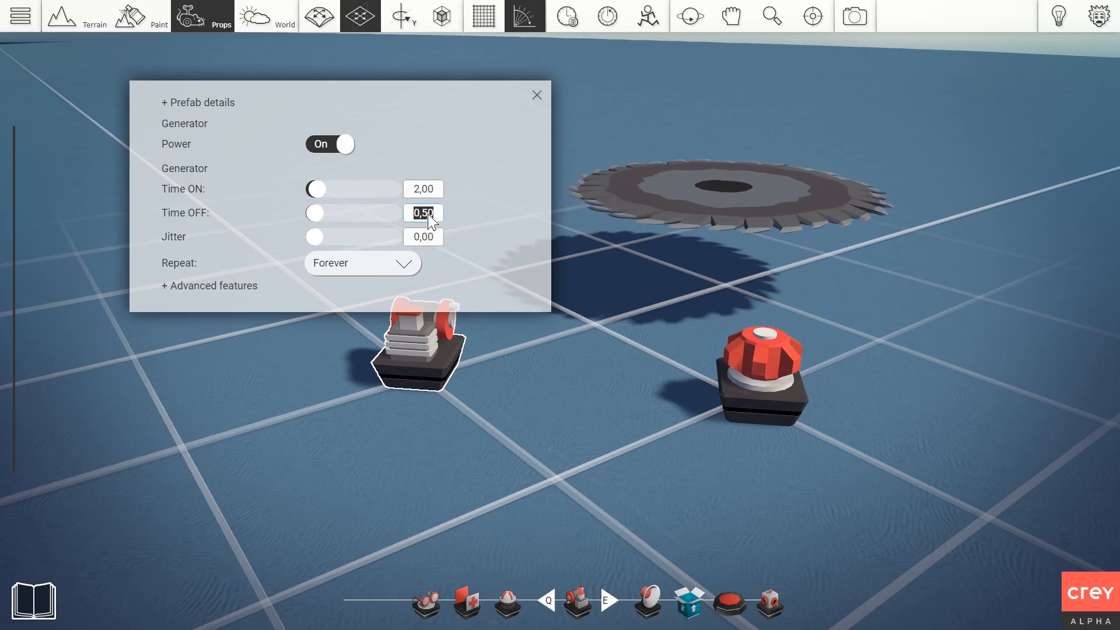
pyautogui.write('2,00')
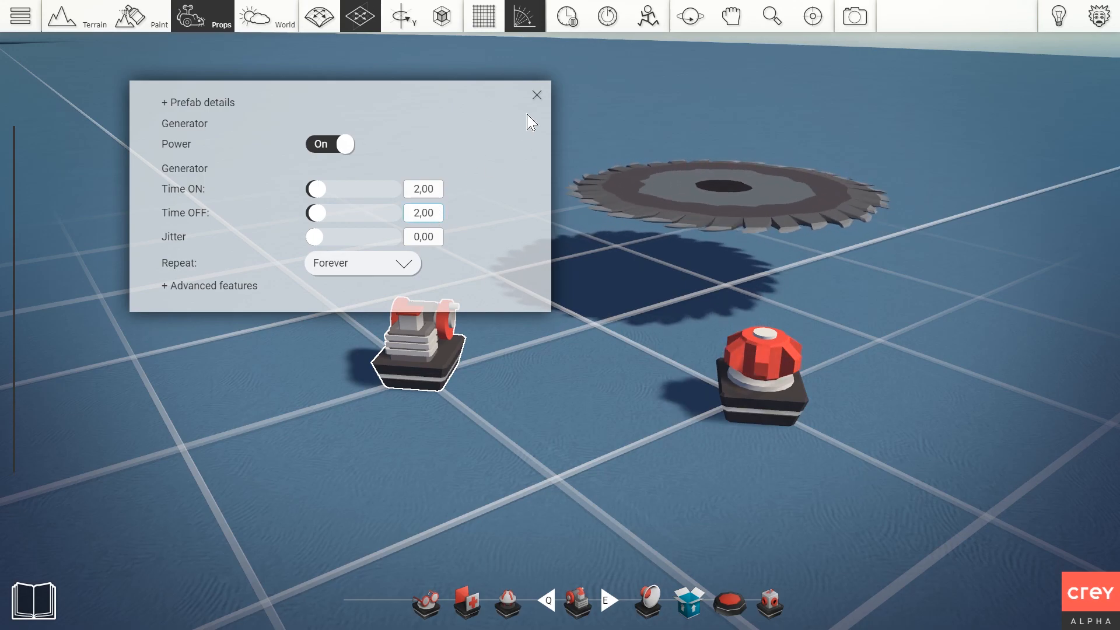
pyautogui.click(536, 94)
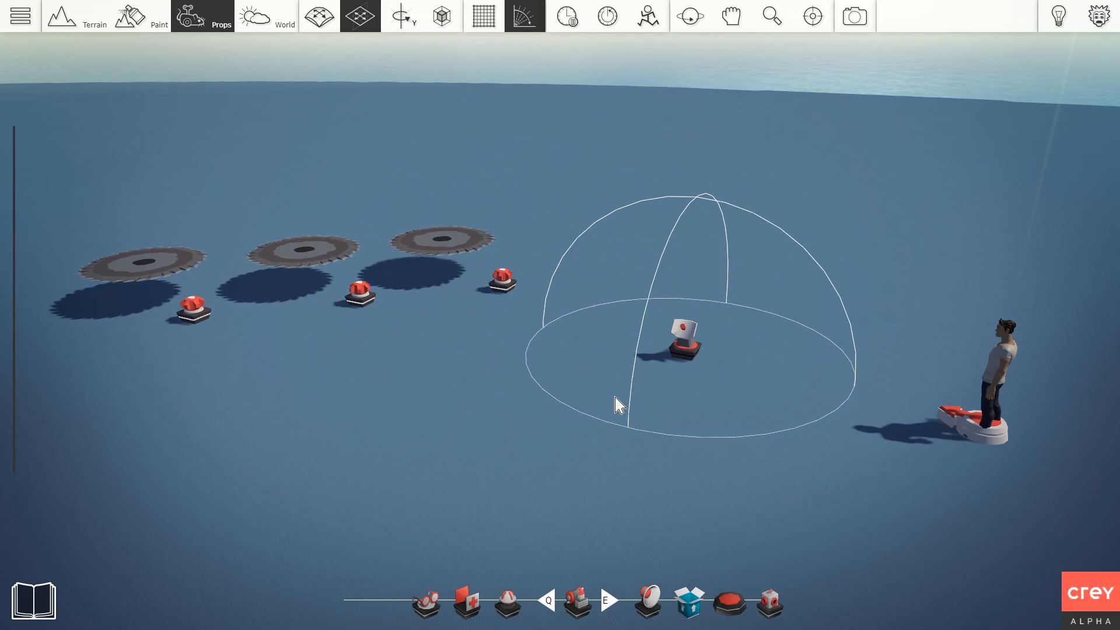
# Wire the ranged sensor's power output to the nearest saw blade rotator.
pyautogui.rightClick(677, 340)
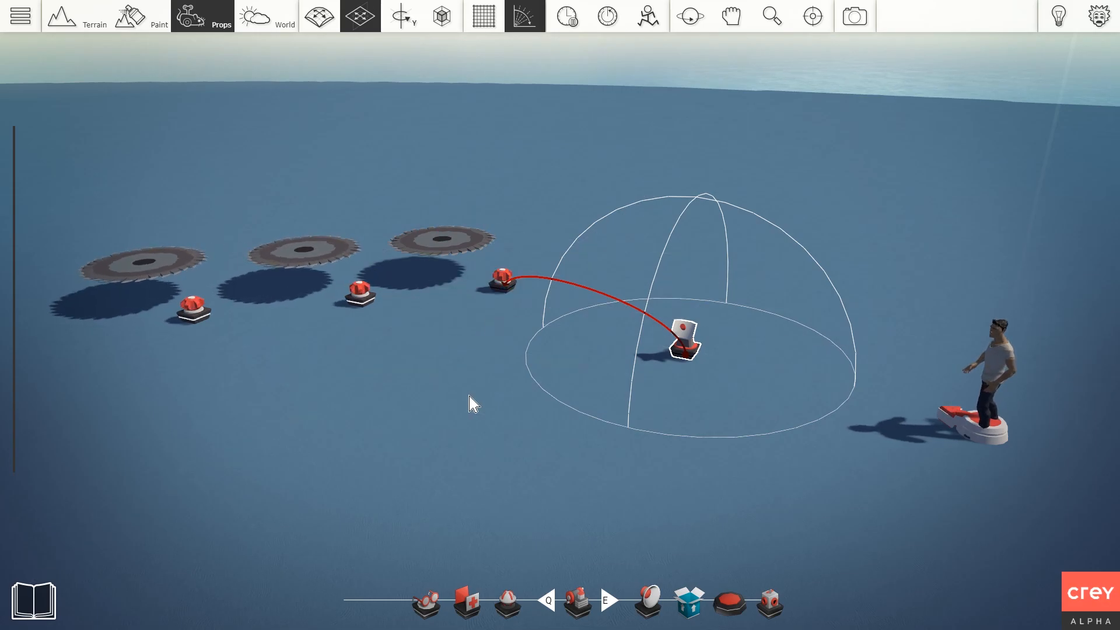
pyautogui.click(500, 285)
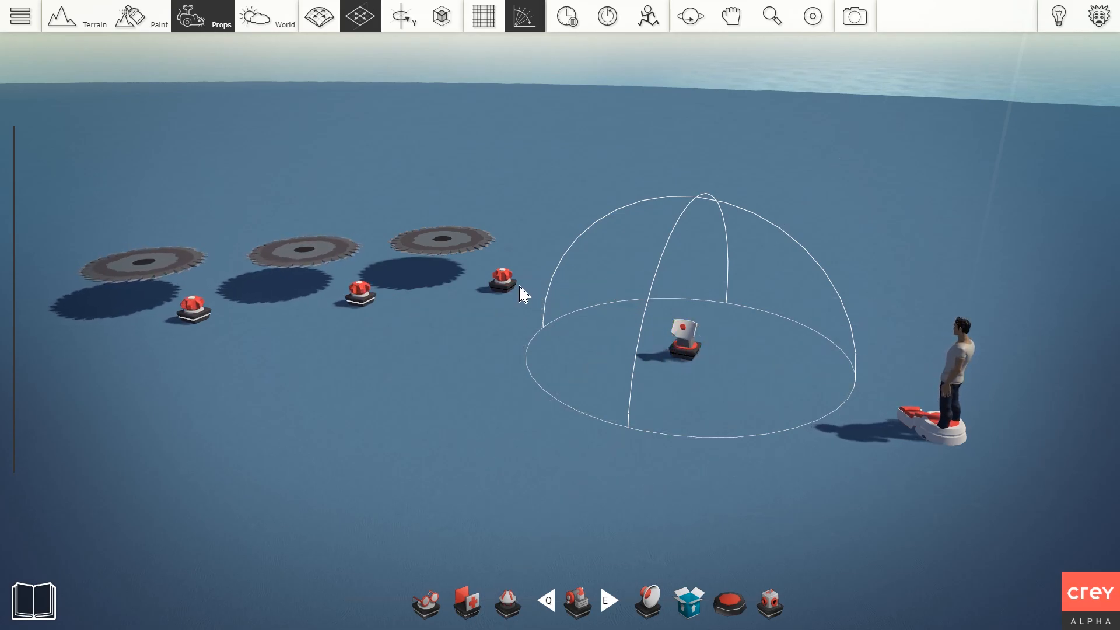
pyautogui.click(502, 292)
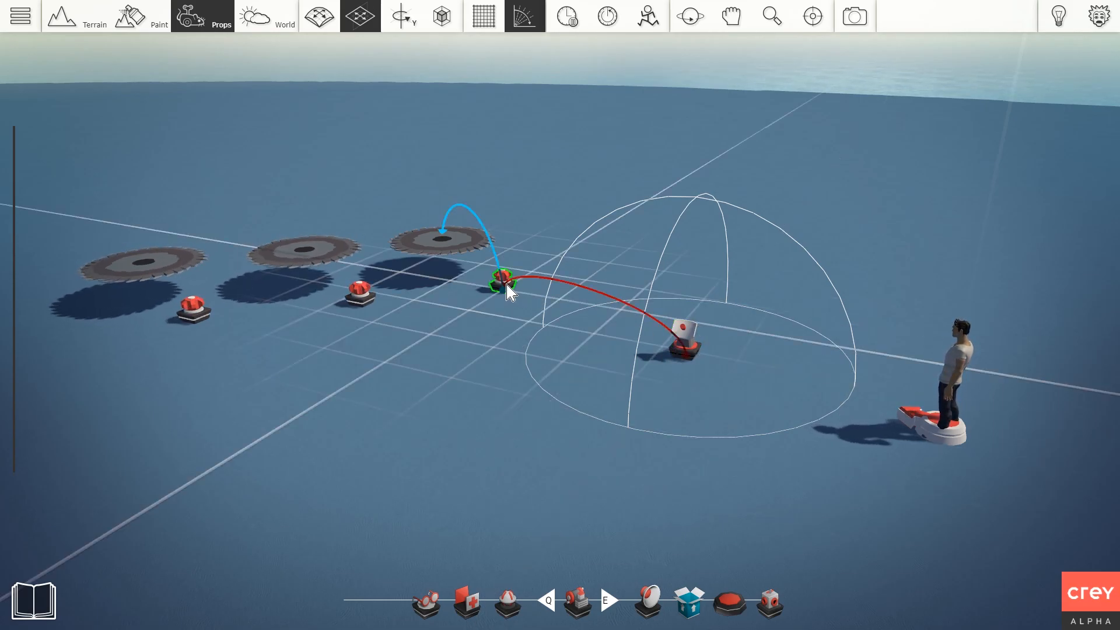